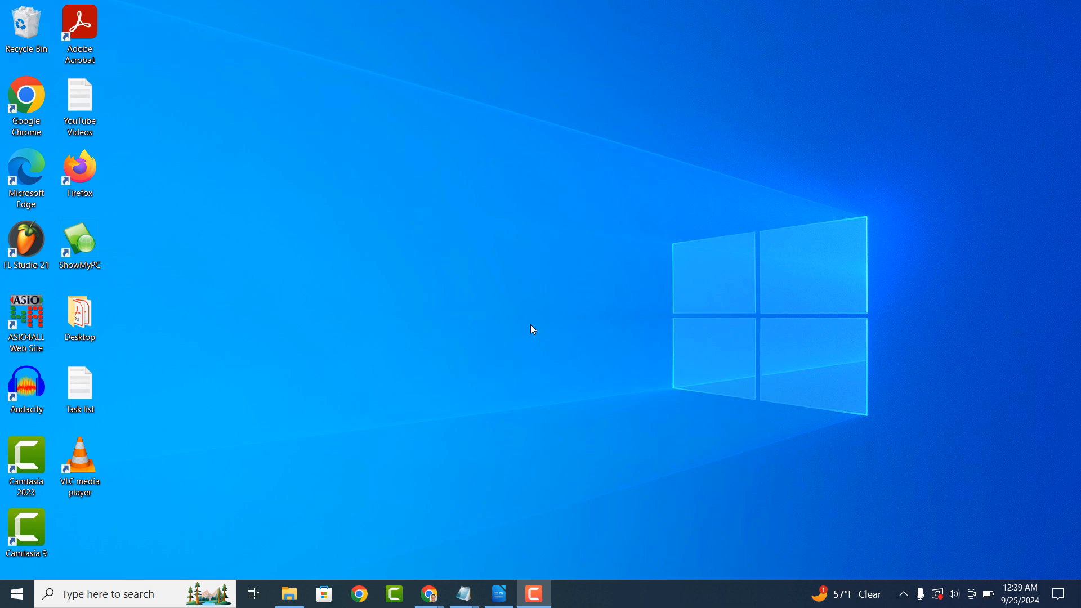
Bring up the Windows search panel from the taskbar search box.
{"action": "left_click", "coordinate": [103, 593]}
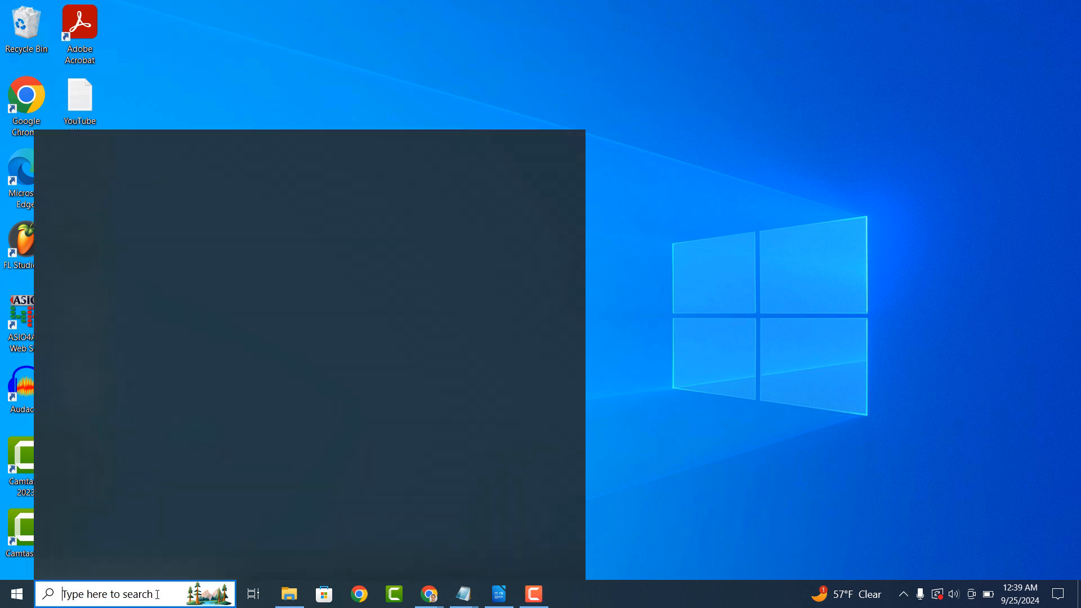
Search for 'Command Prompt' and launch it with Run as administrator.
{"action": "type", "text": "Command Prompt"}
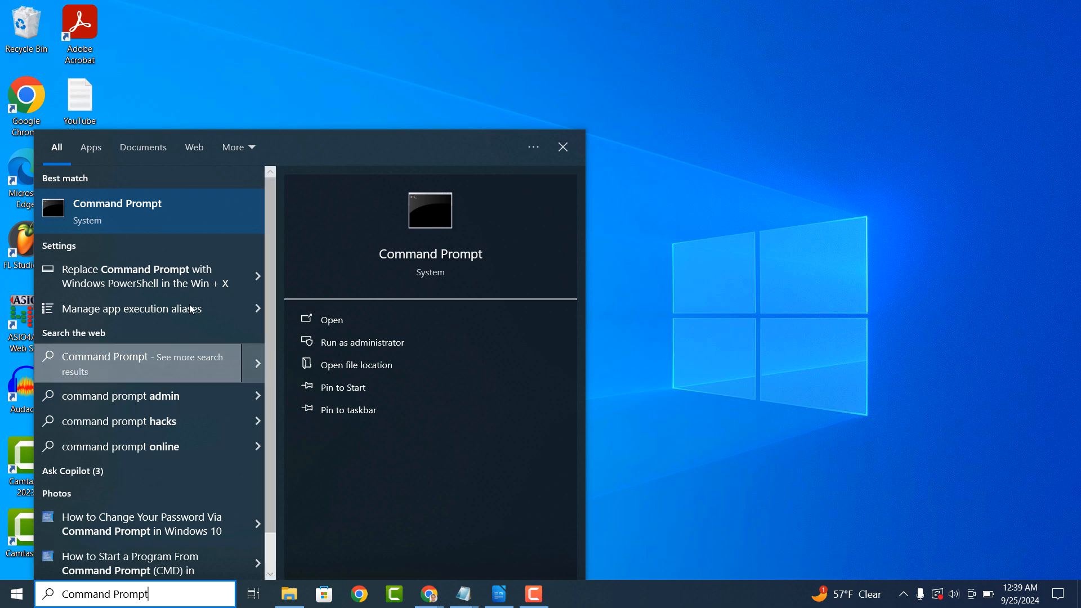
{"action": "right_click", "coordinate": [117, 210]}
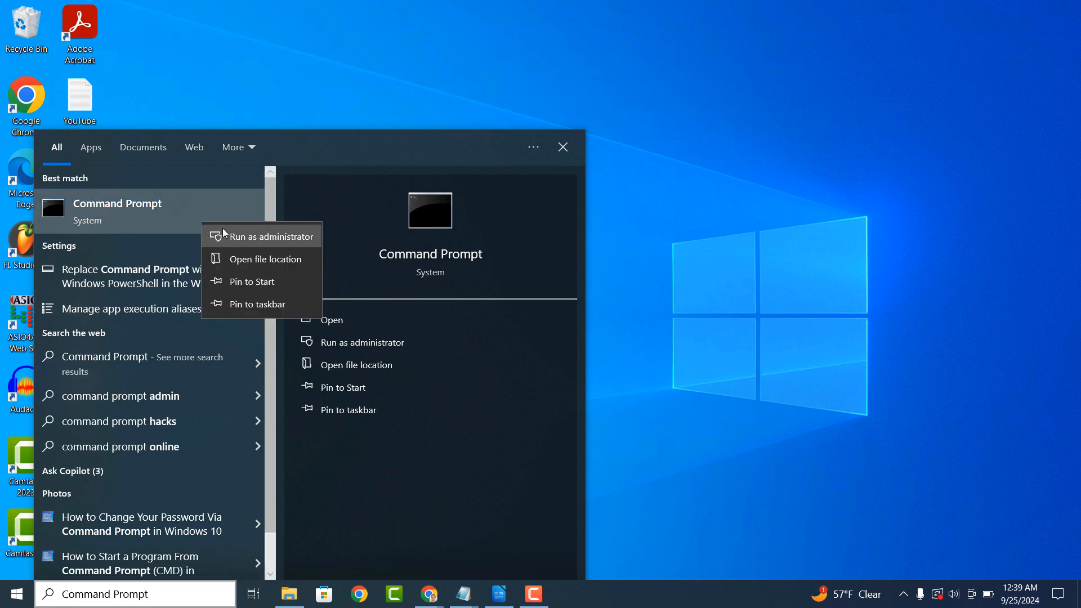
{"action": "mouse_move", "coordinate": [399, 276]}
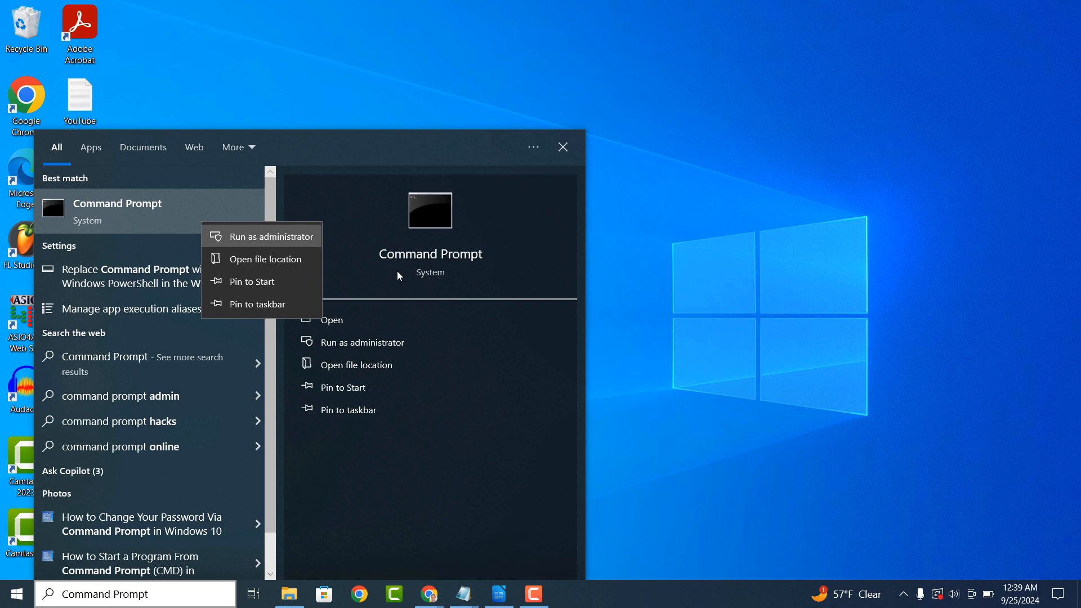
{"action": "left_click", "coordinate": [260, 235]}
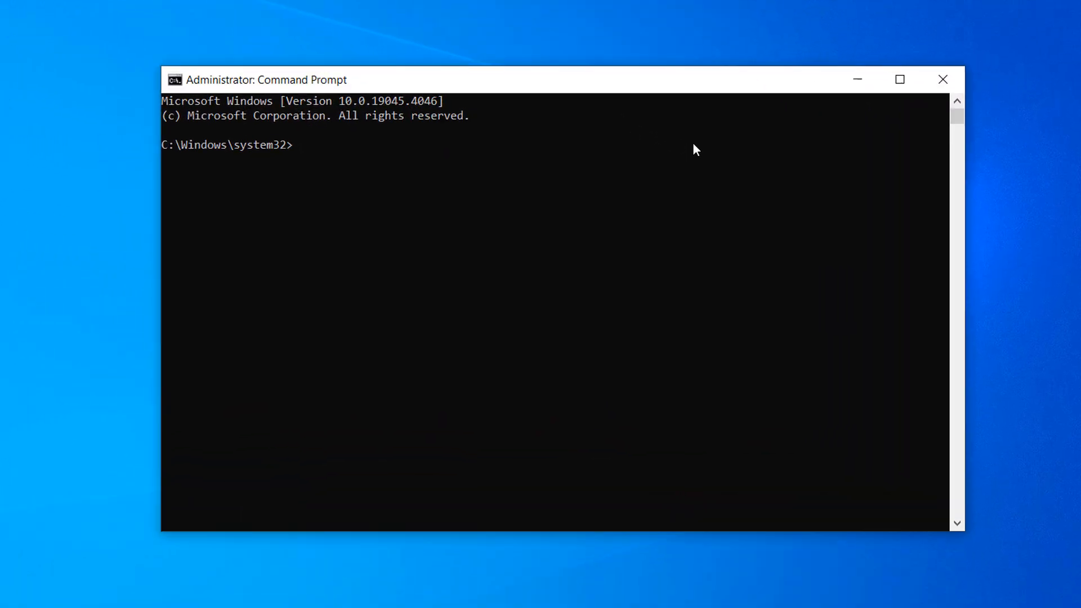
{"action": "type", "text": "net"}
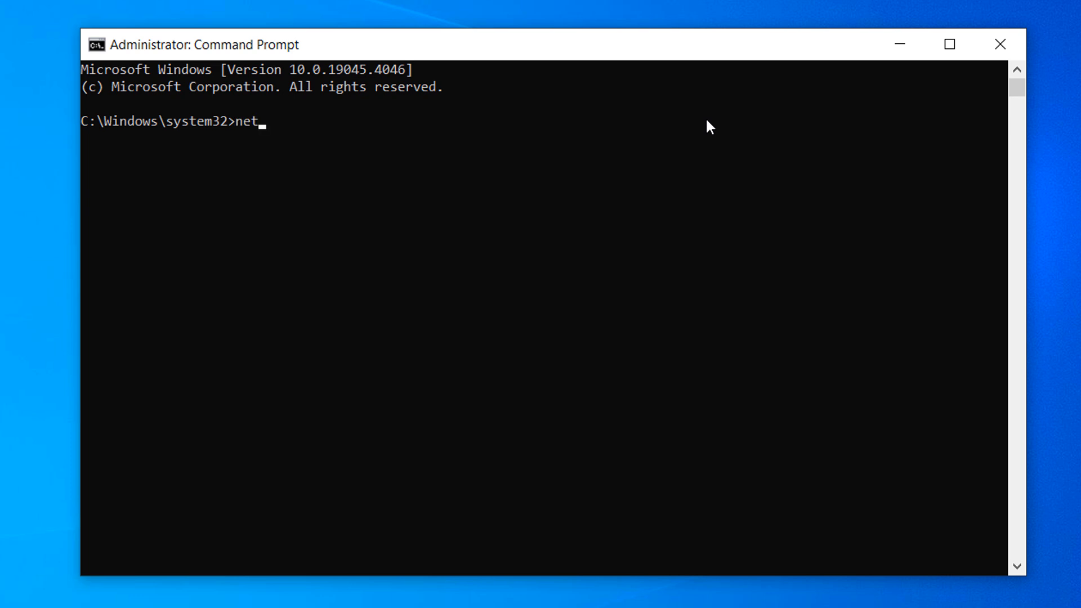
{"action": "type", "text": "user"}
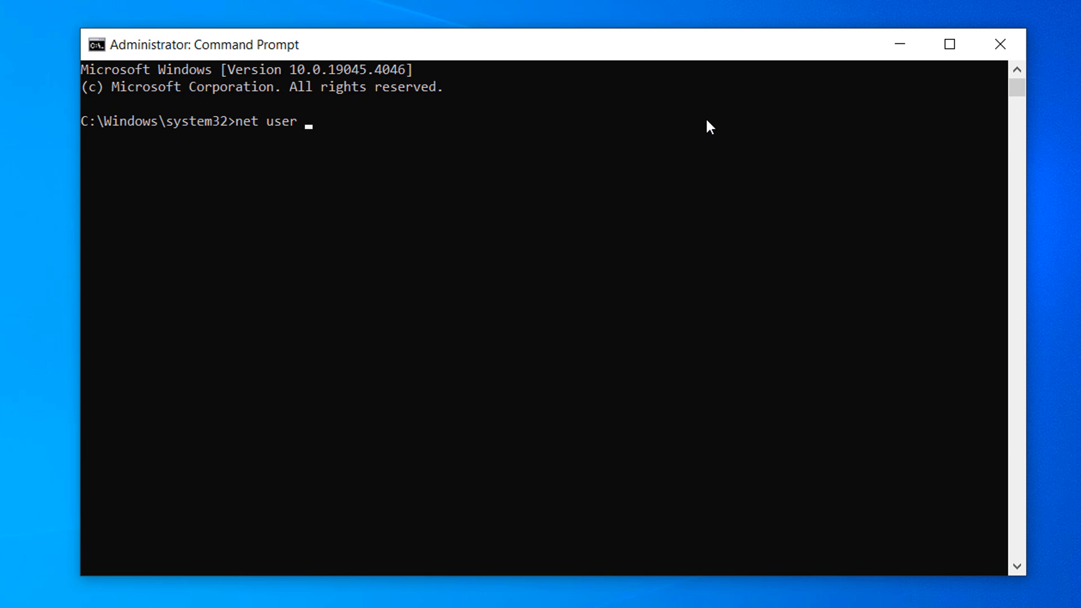
{"action": "type", "text": "OWNER"}
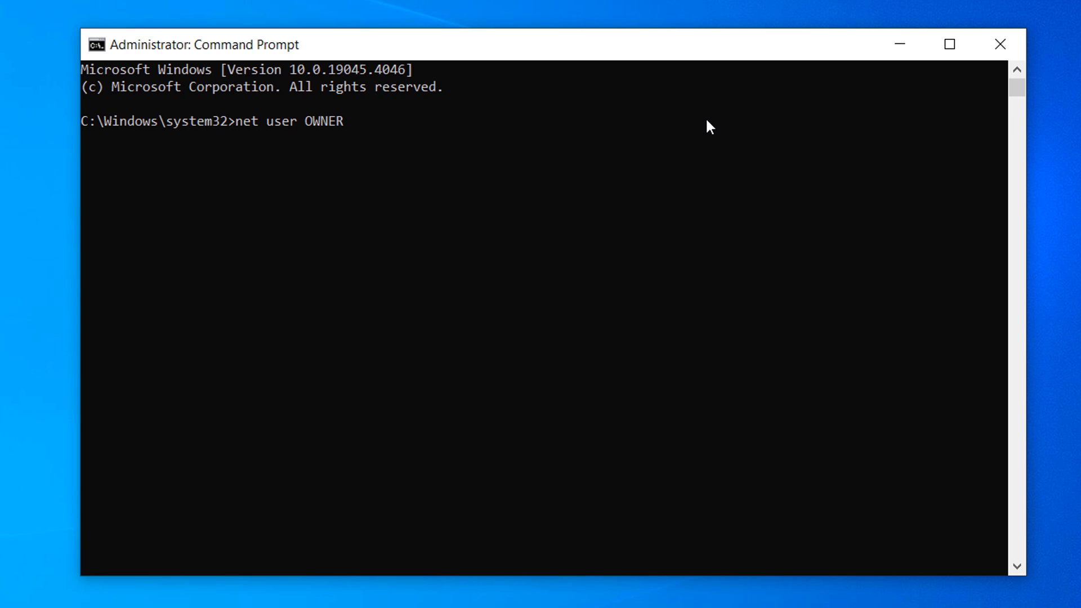
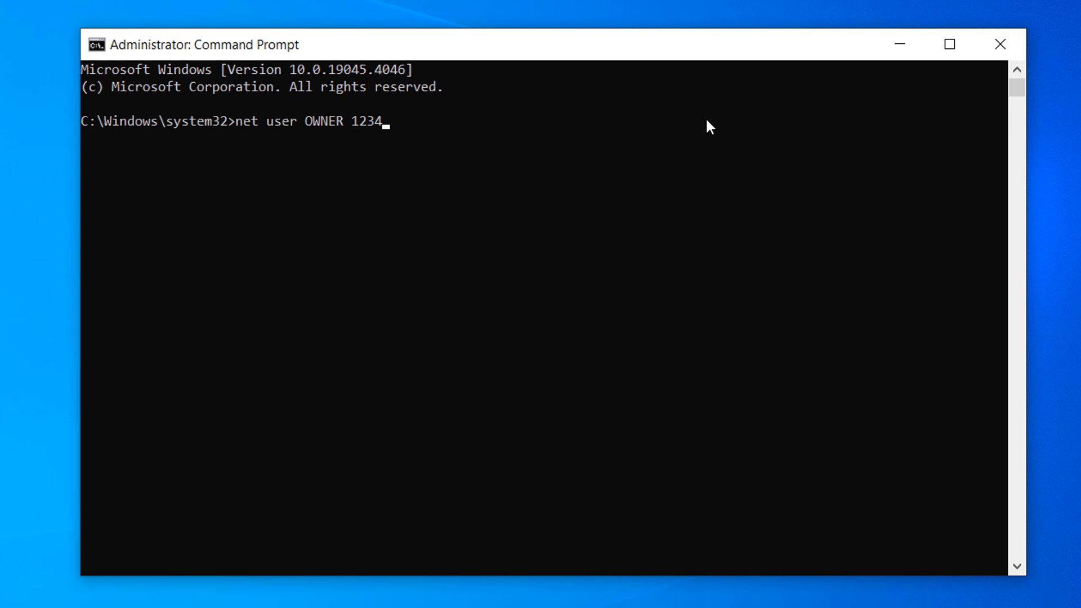